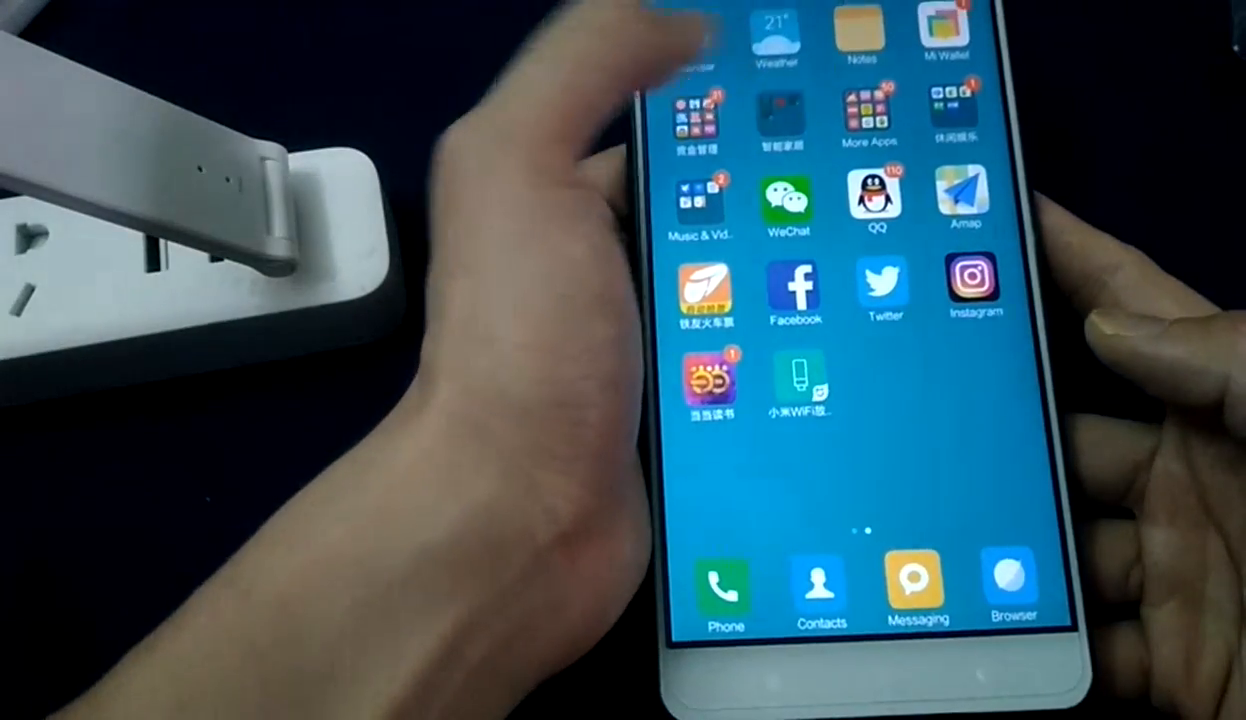
Launch Mi Home from the 智能家居 folder on the home screen.
{"action": "left_click", "coordinate": [781, 112]}
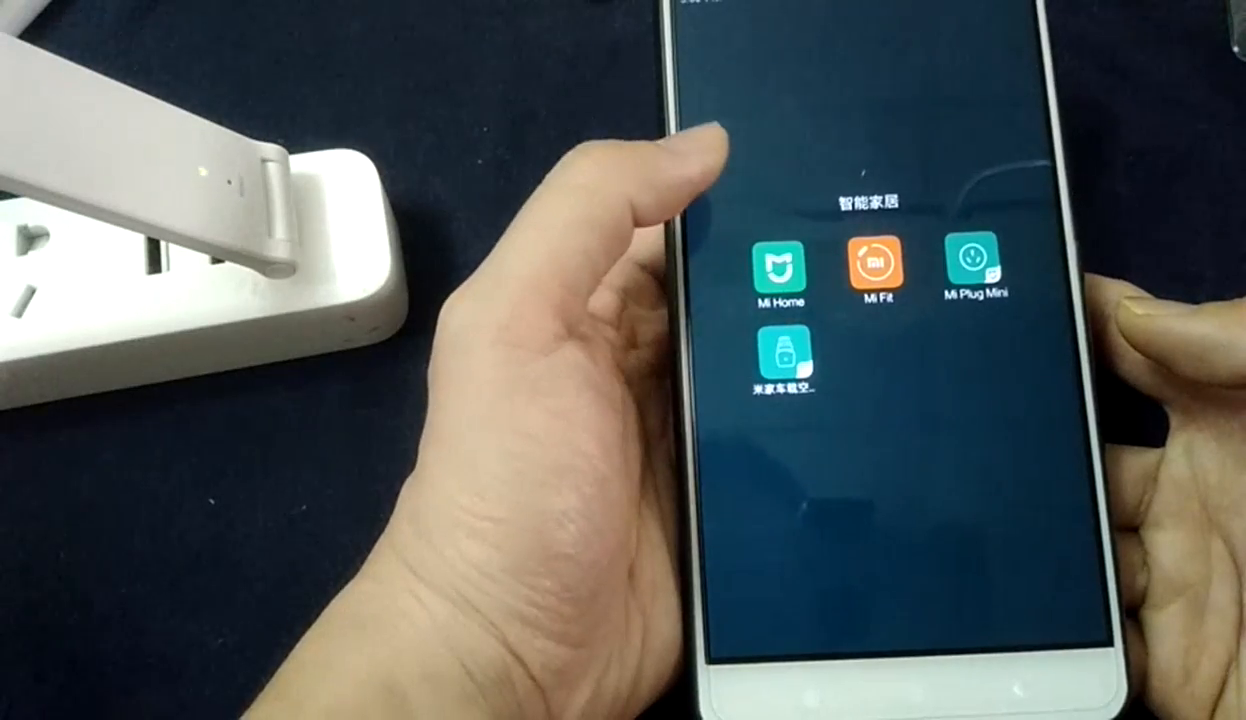
{"action": "left_click", "coordinate": [779, 272]}
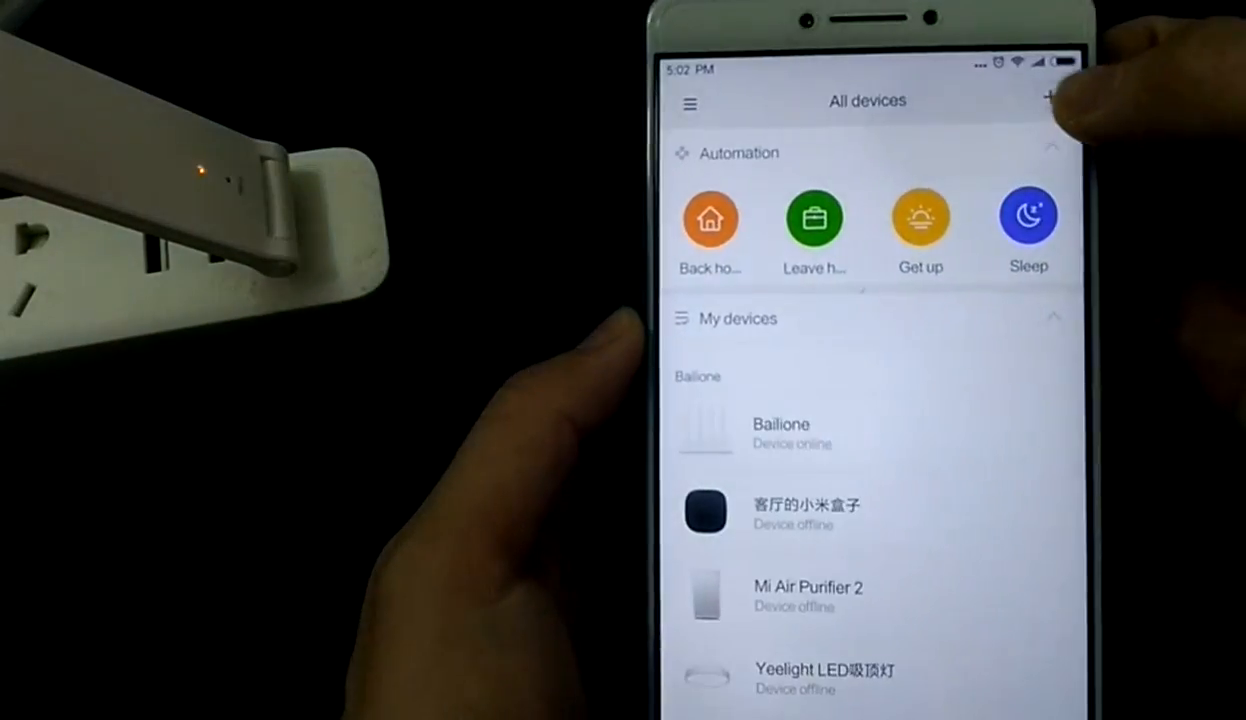
Open Add device from the + menu and browse the supported device types.
{"action": "left_click", "coordinate": [1049, 96]}
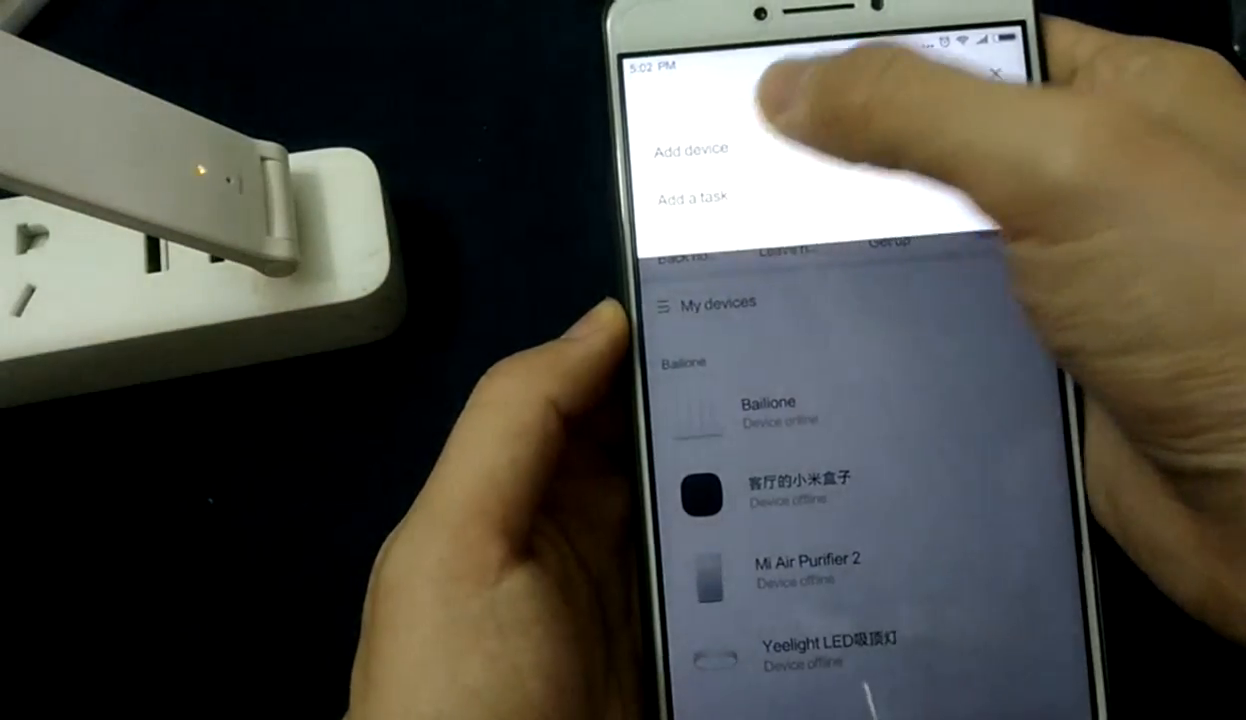
{"action": "left_click", "coordinate": [688, 150]}
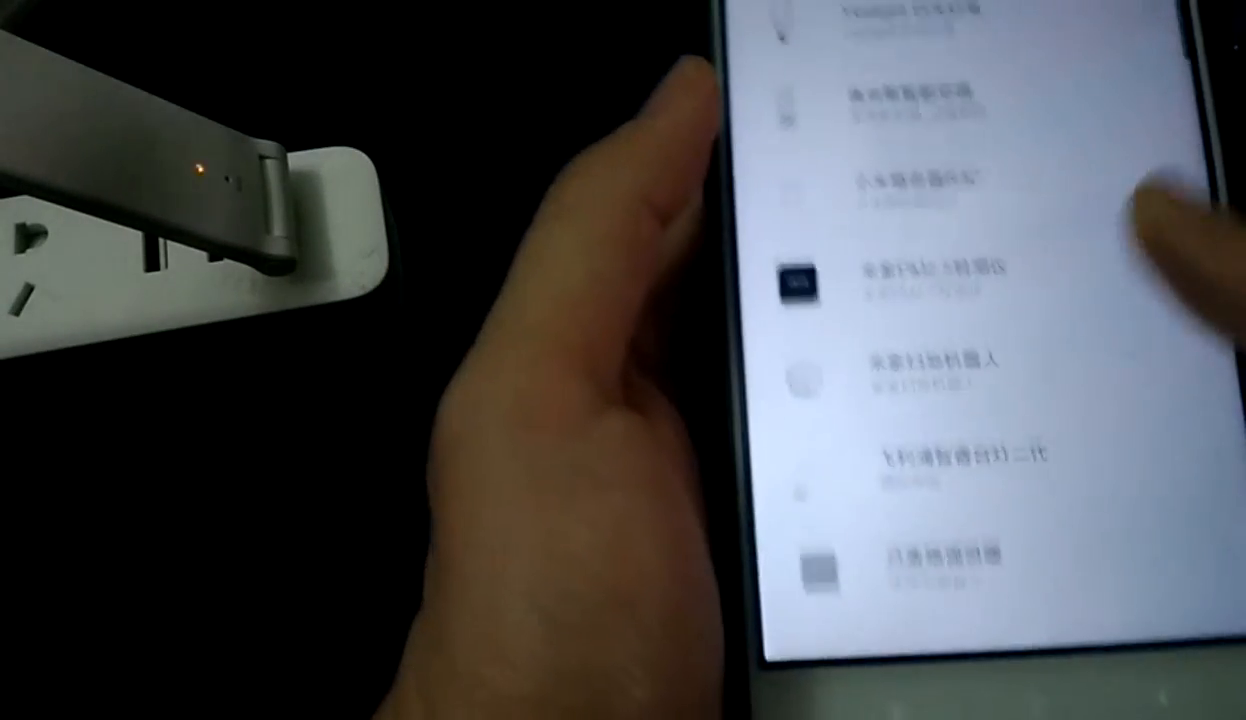
{"action": "scroll", "scroll_direction": "down", "scroll_amount": 3}
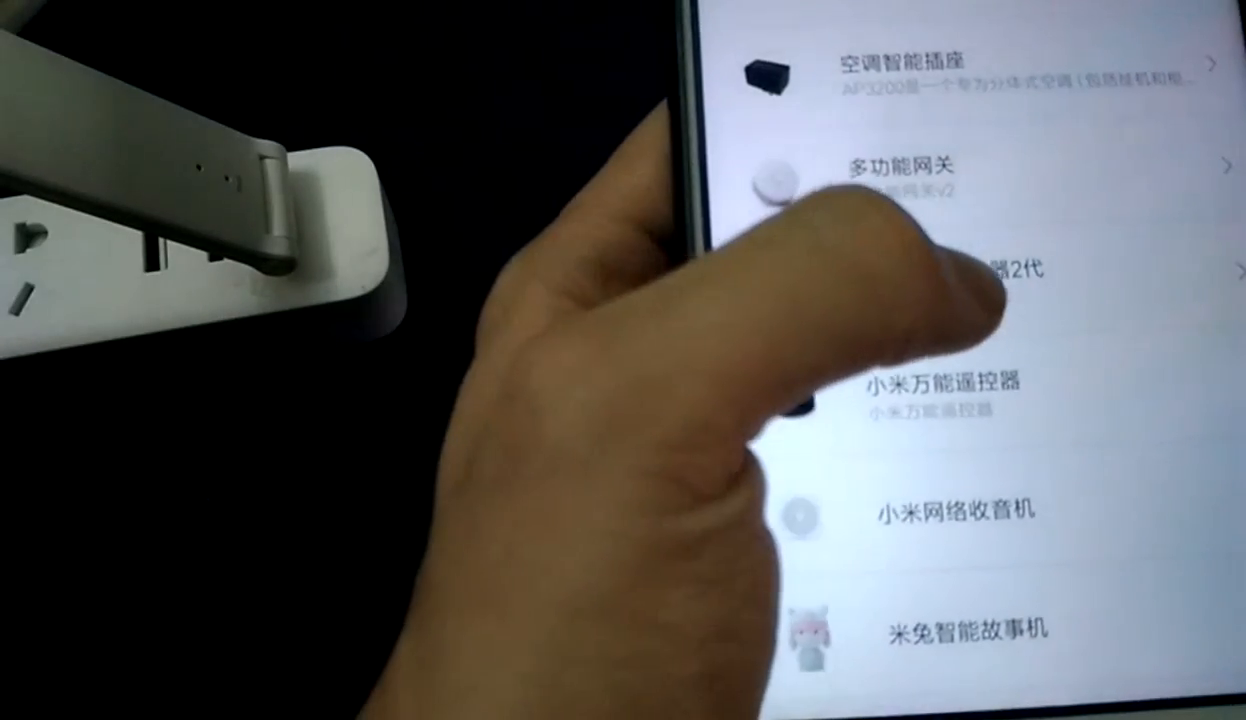
Select Mi WiFi Repeater 2 from the device list.
{"action": "left_click", "coordinate": [900, 270]}
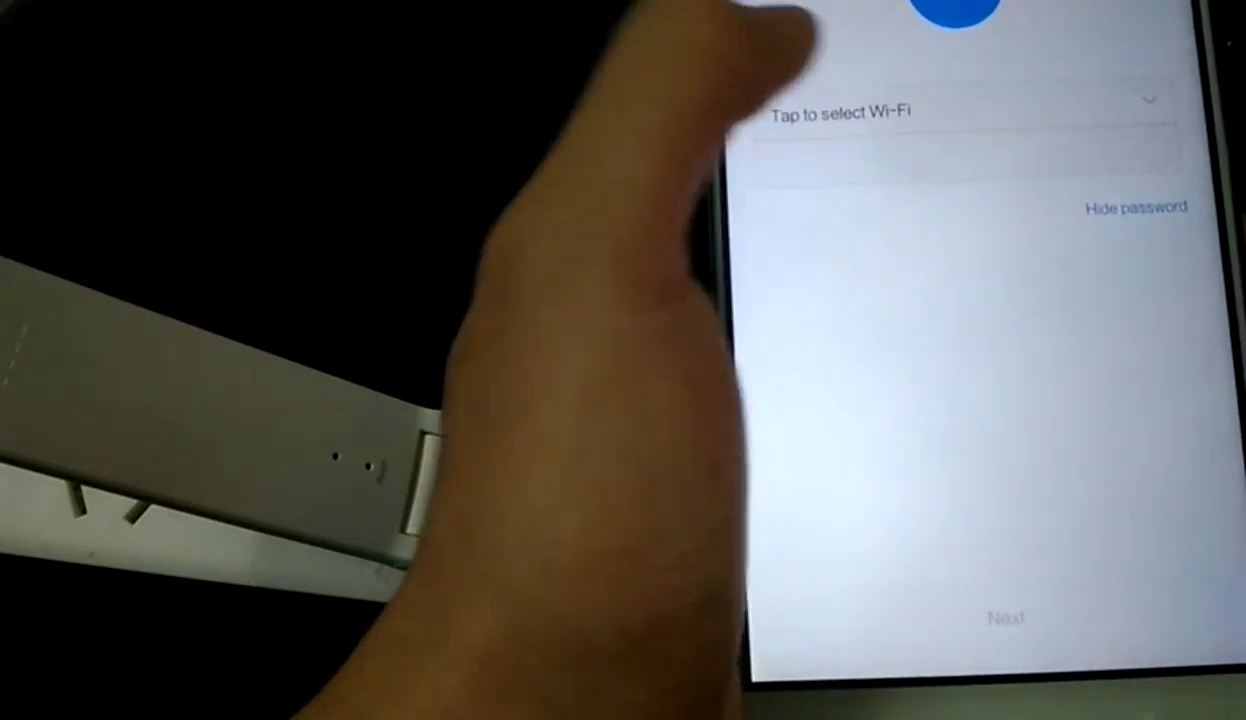
Pick the Xiaomi_EE03 network, enter its password, and continue setup.
{"action": "left_click", "coordinate": [960, 110]}
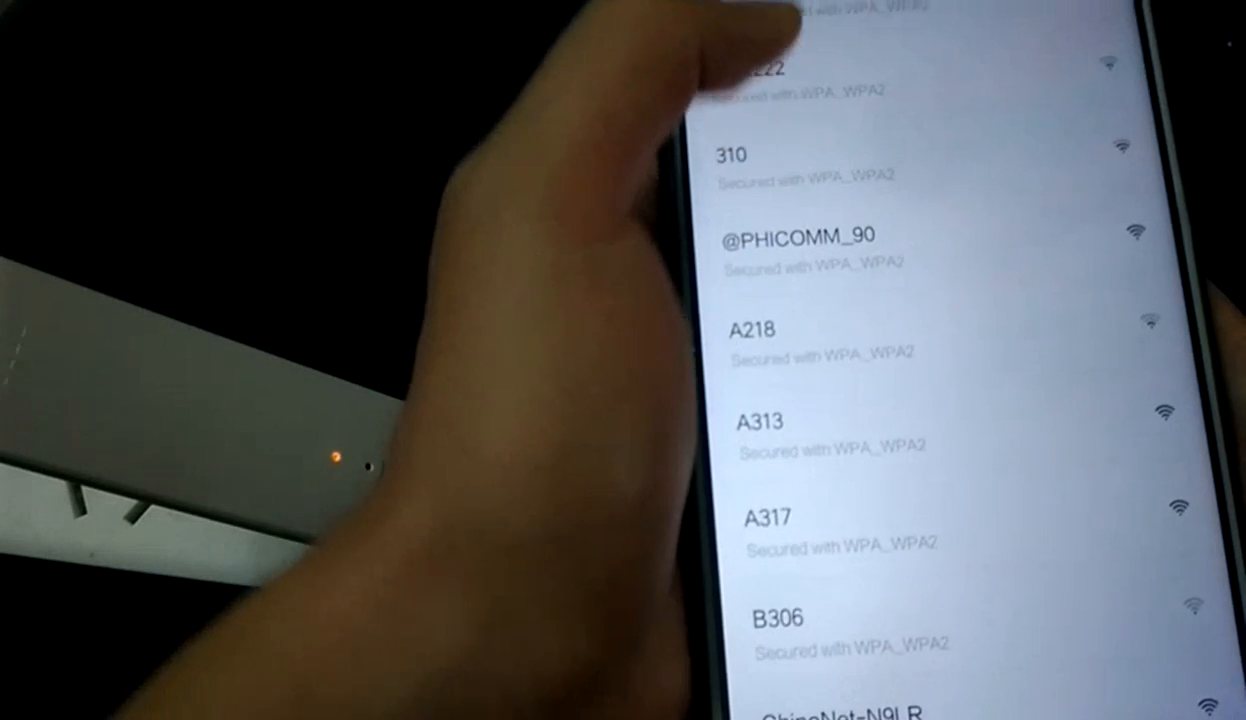
{"action": "scroll", "scroll_direction": "down", "scroll_amount": 3}
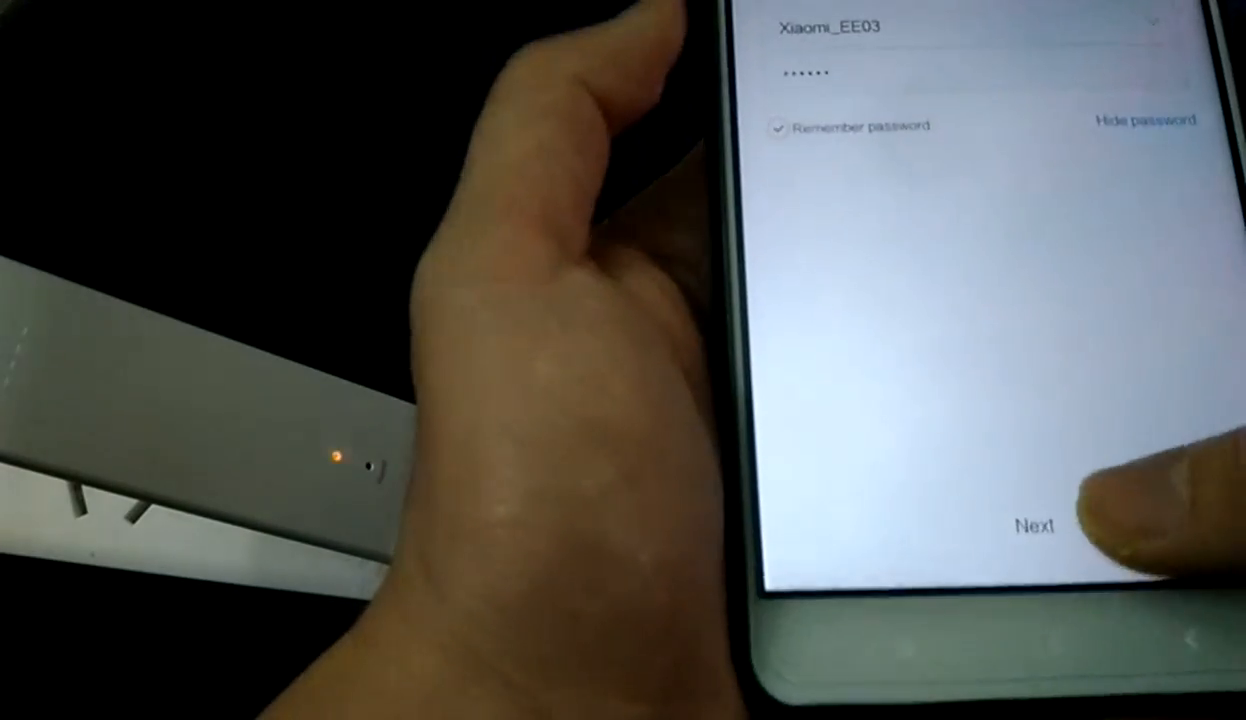
{"action": "left_click", "coordinate": [1035, 525]}
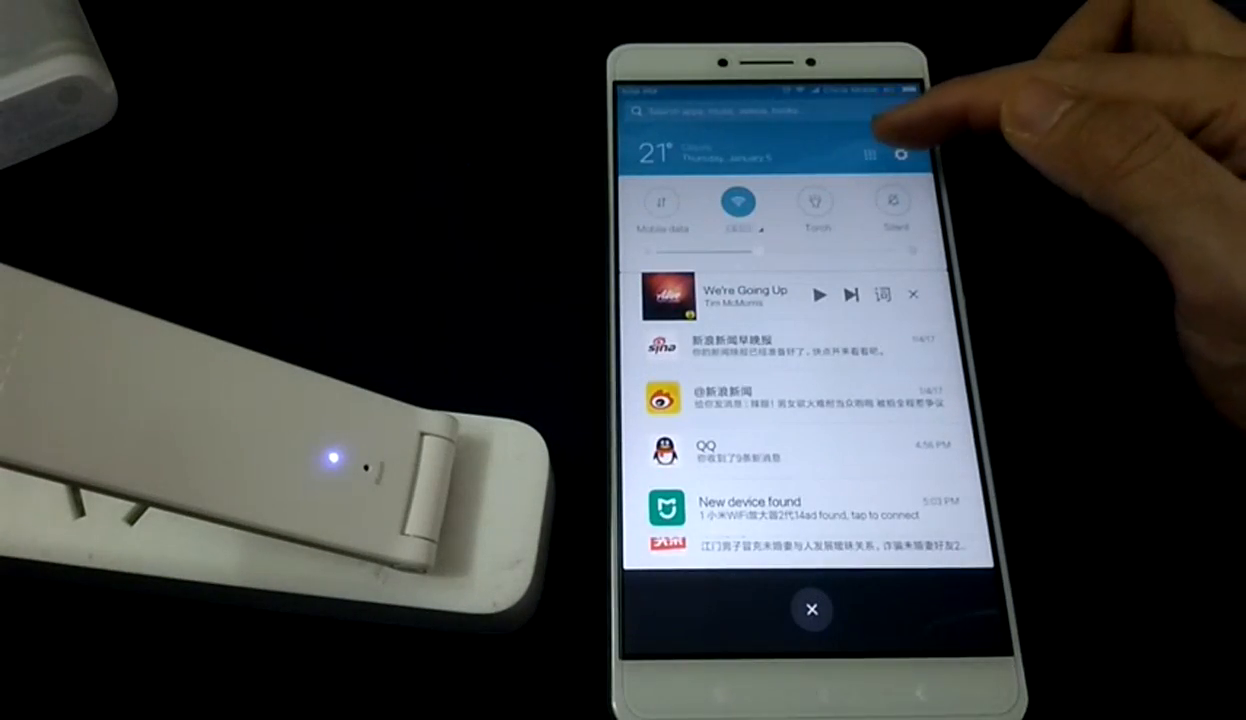
Expand the WLAN network list in the notification shade.
{"action": "left_click", "coordinate": [737, 200]}
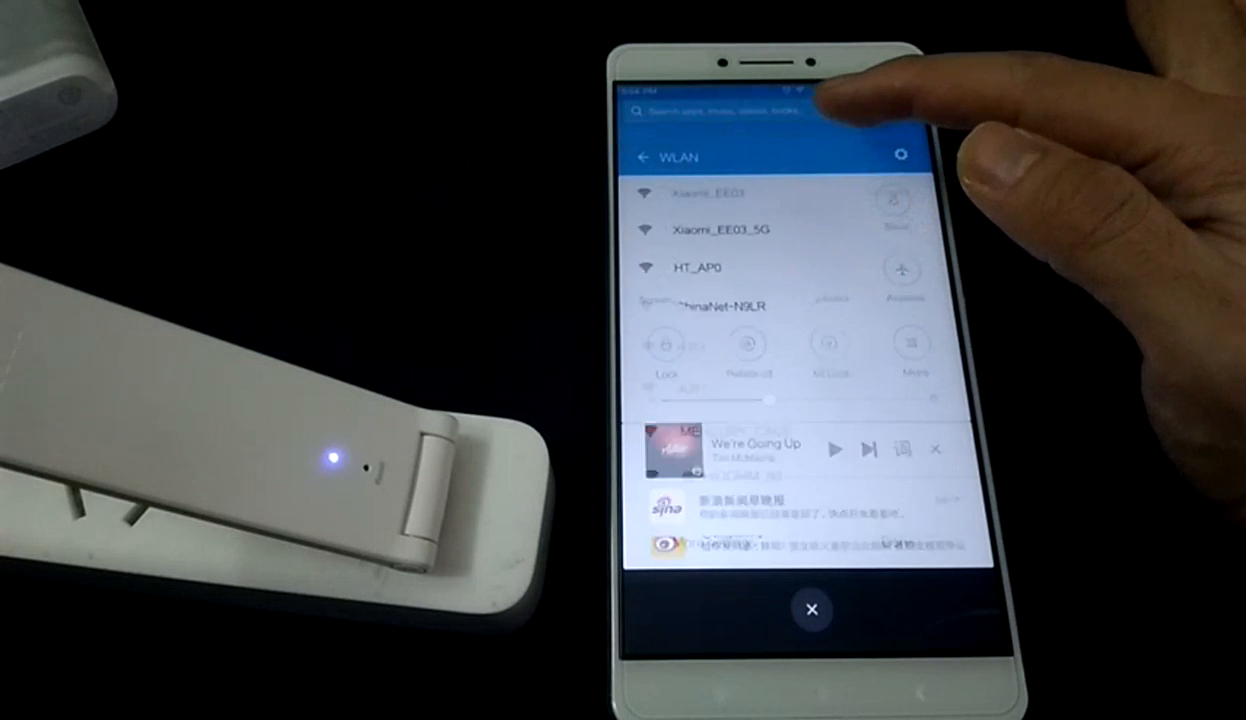